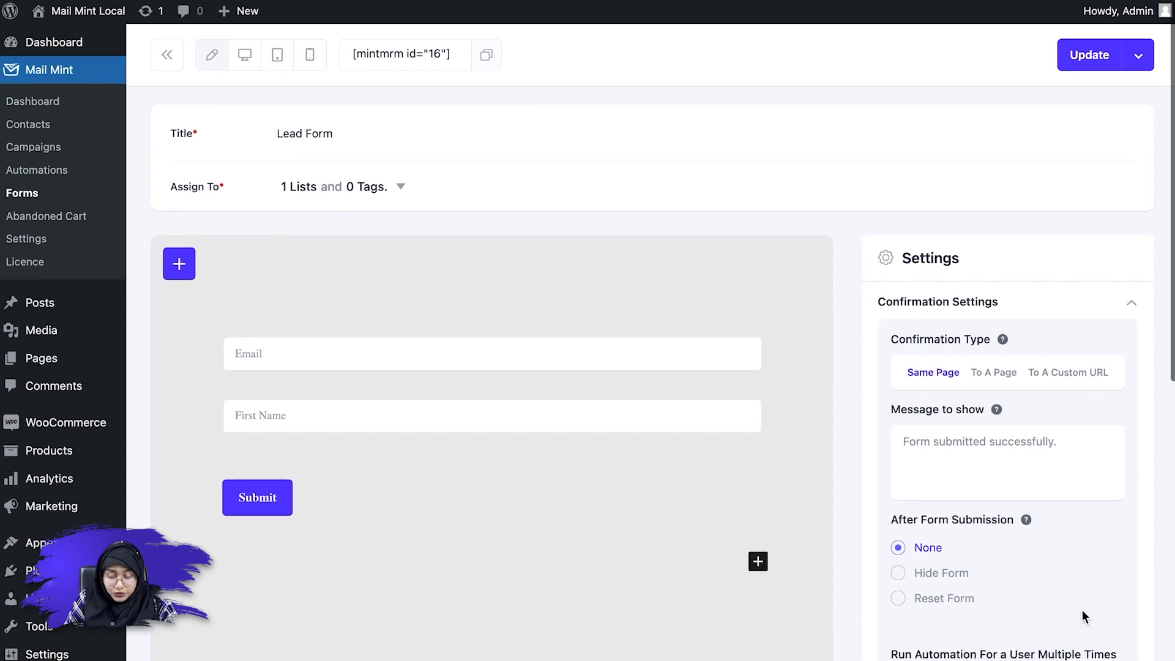
Expand Form Type and choose the Pop Up layout for the Lead Form.
{"action": "scroll", "scroll_direction": "down", "scroll_amount": 3}
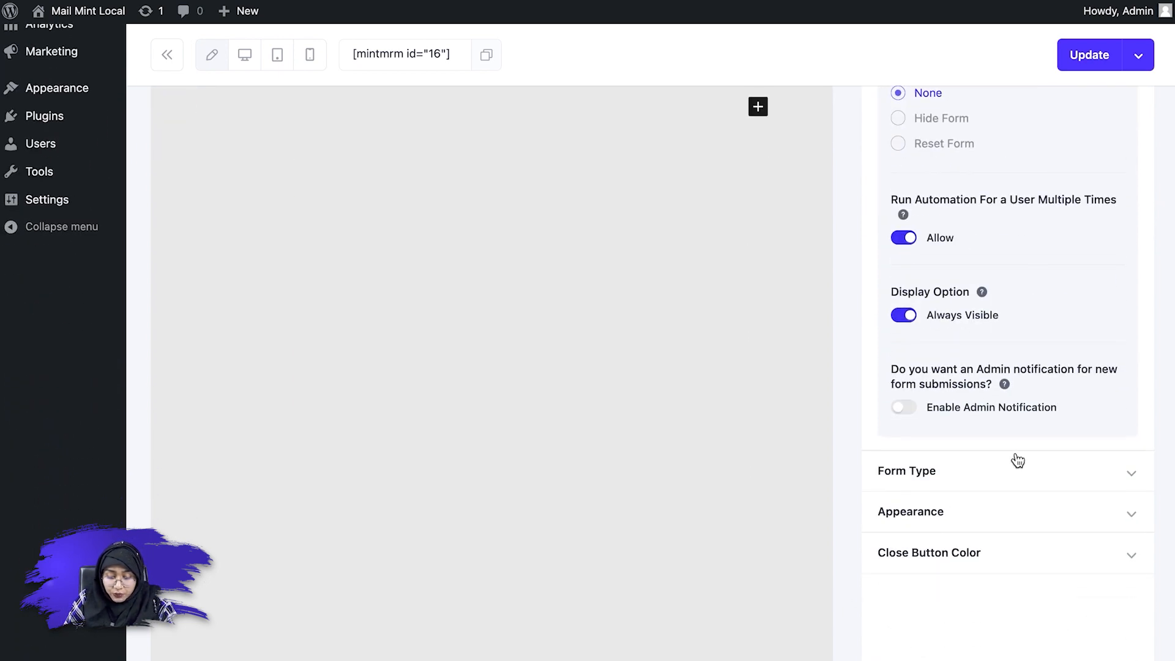
{"action": "left_click", "coordinate": [906, 470]}
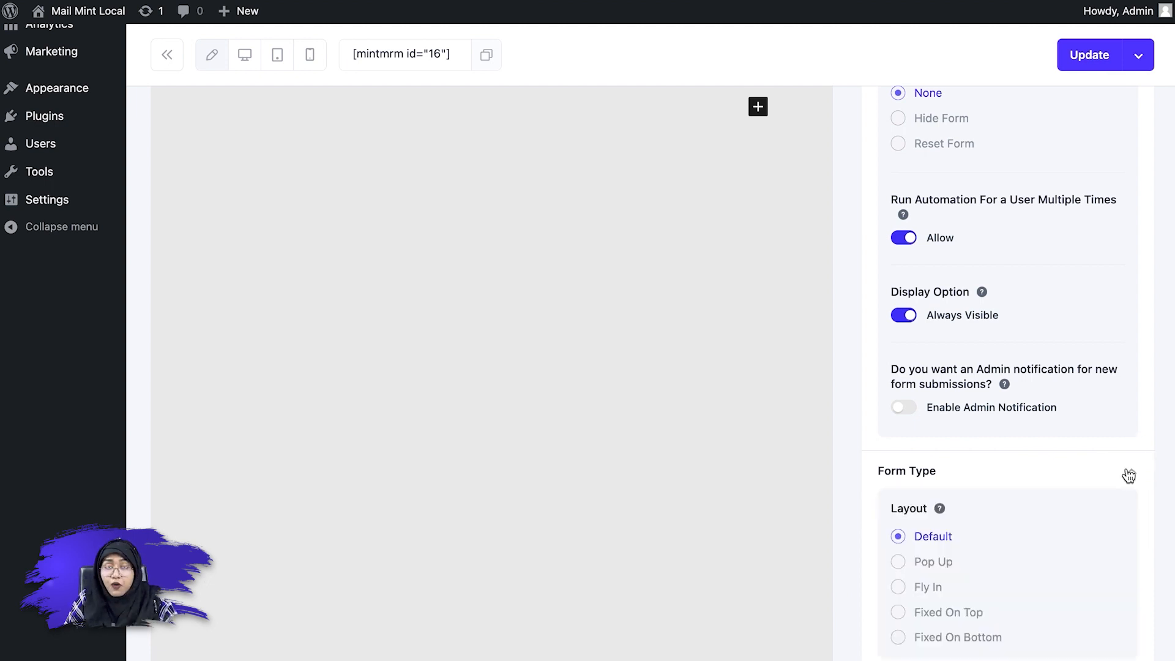
{"action": "left_click", "coordinate": [897, 561]}
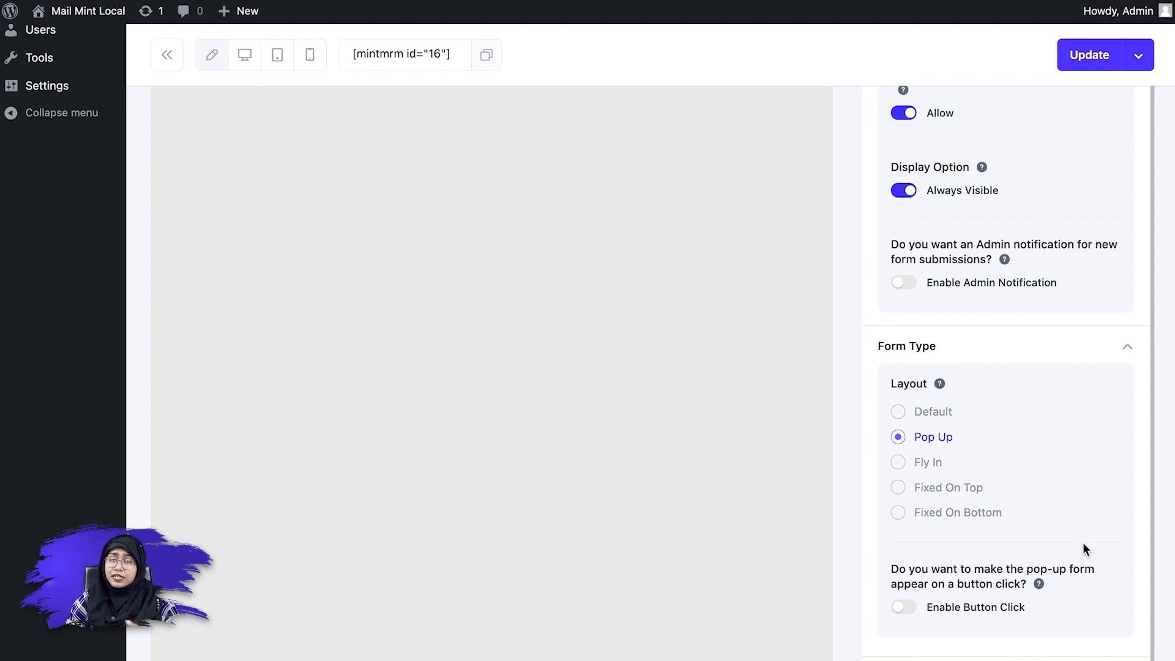
{"action": "mouse_move", "coordinate": [996, 592]}
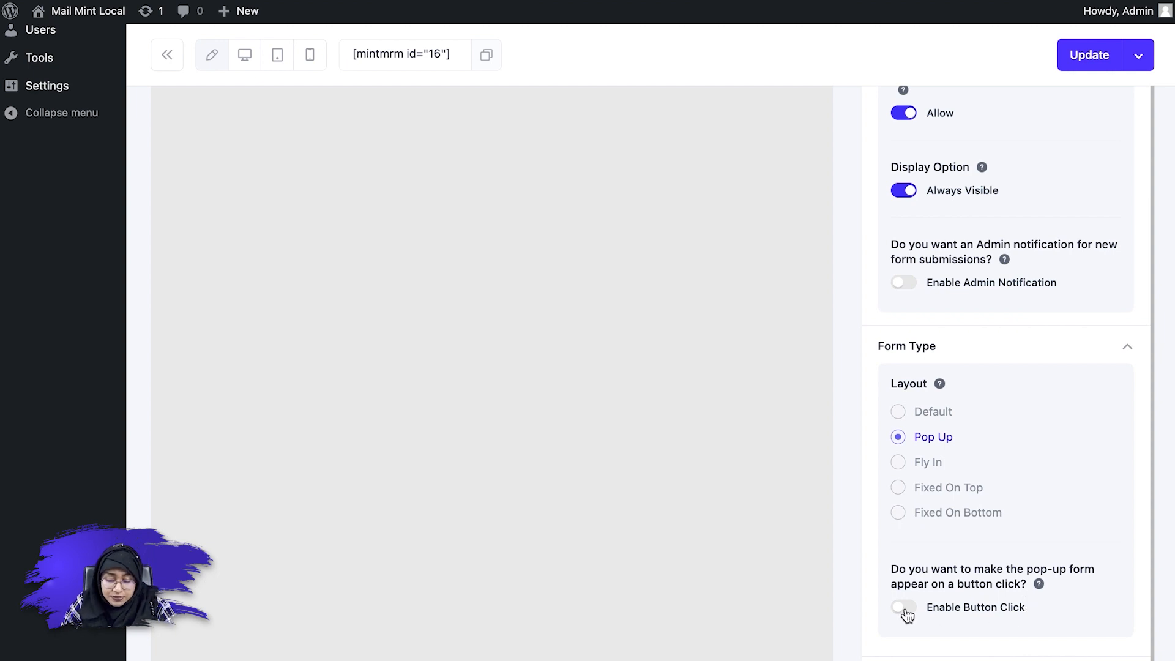
Enable opening on button click with button text 'Click on the button', and update the form.
{"action": "left_click", "coordinate": [903, 607]}
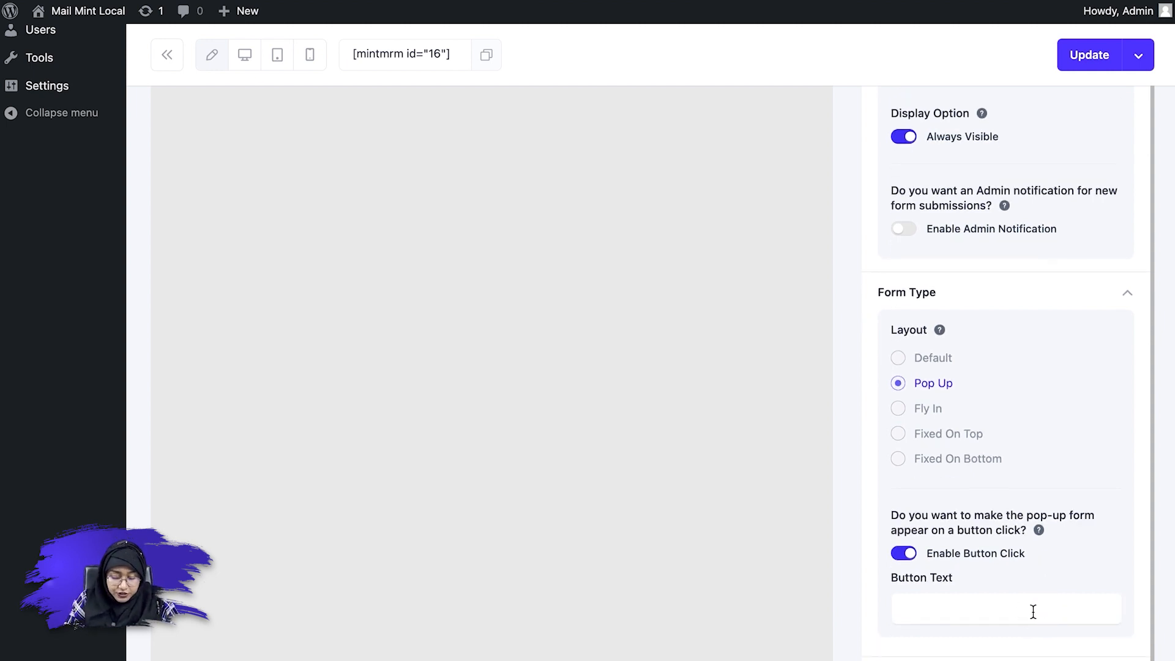
{"action": "type", "text": "Click on the button"}
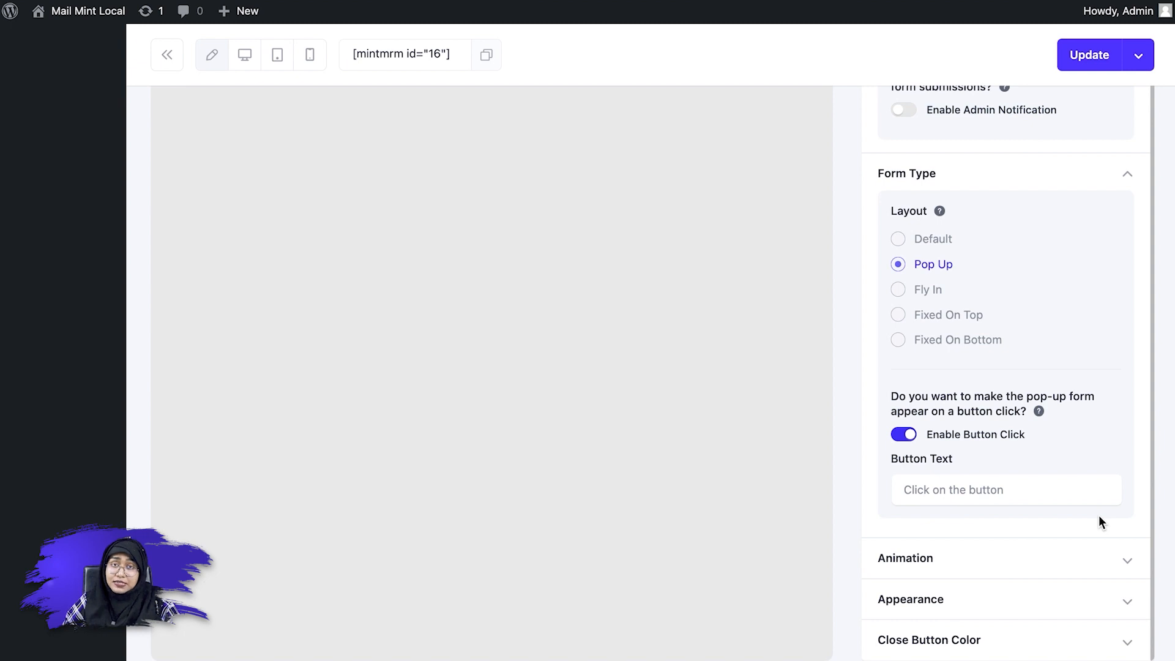
{"action": "left_click", "coordinate": [1089, 54]}
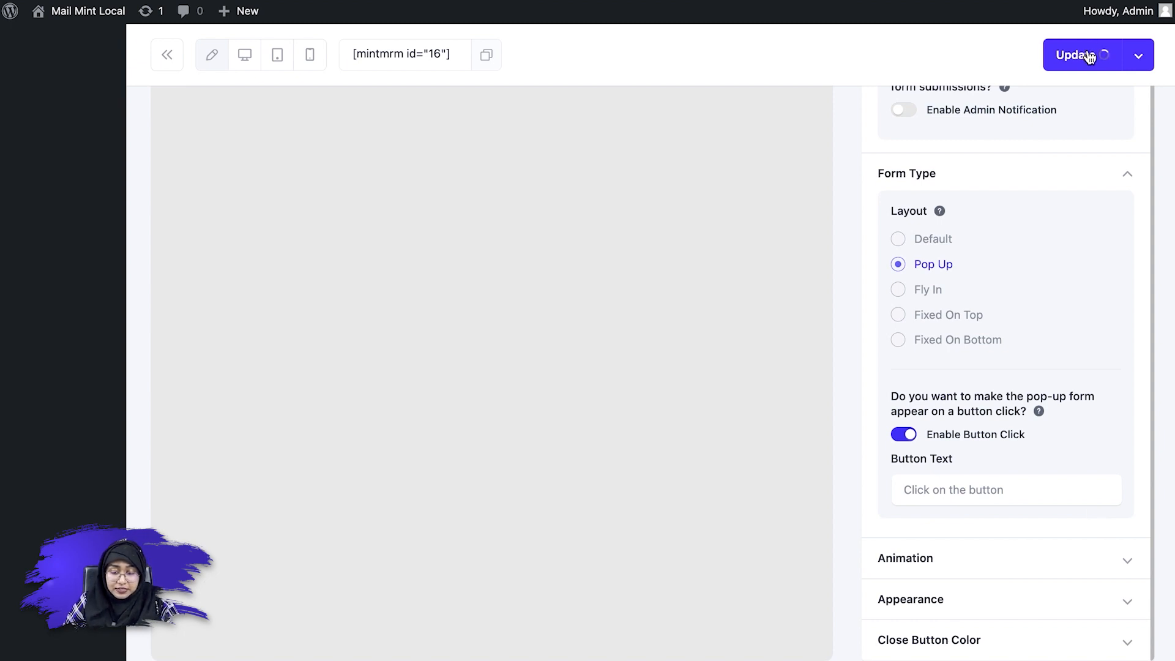
Add a Shortcode block containing [mintmrm id="16"] to the Newsletter page and update it.
{"action": "left_click", "coordinate": [1081, 55]}
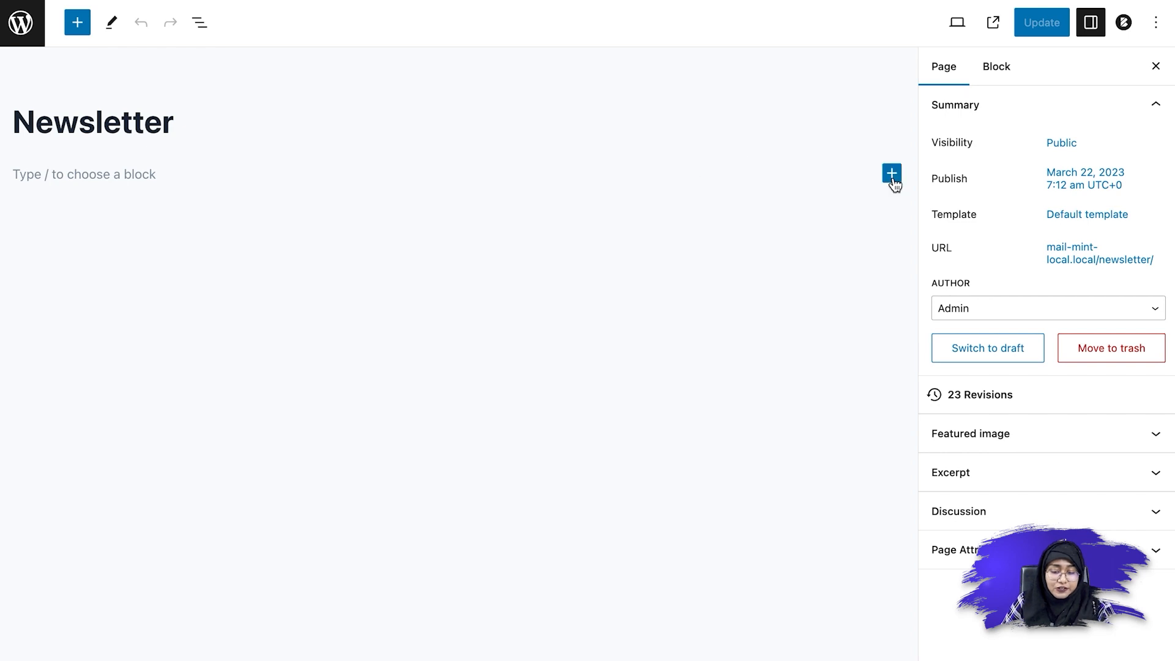
{"action": "left_click", "coordinate": [891, 173]}
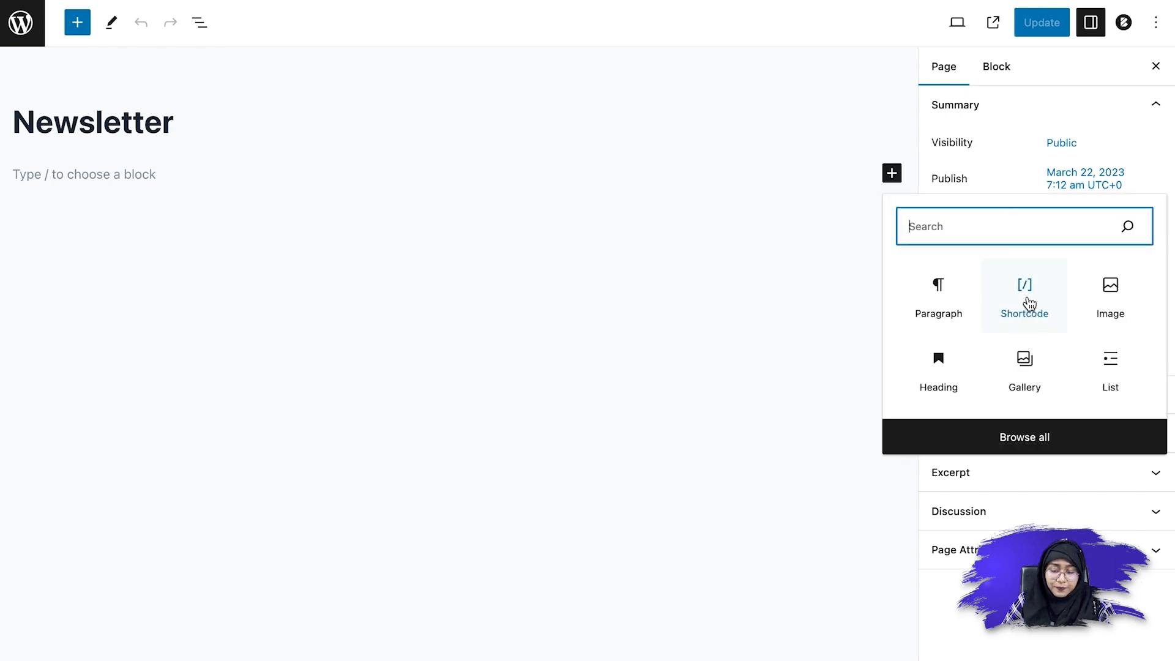
{"action": "left_click", "coordinate": [1023, 294]}
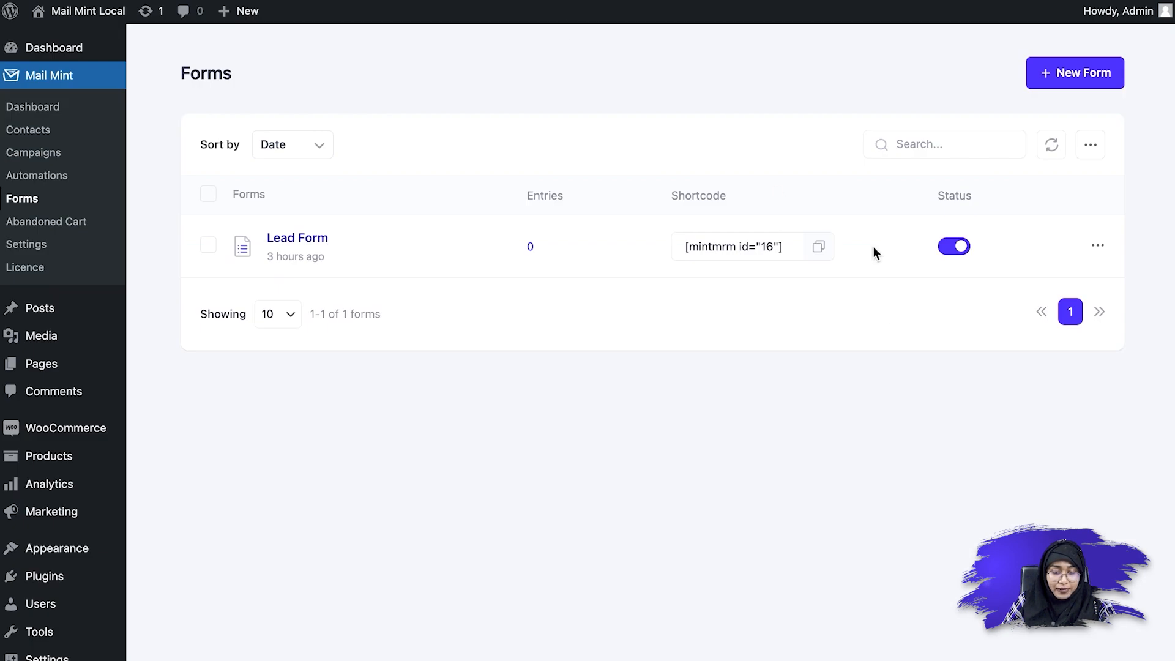
{"action": "left_click", "coordinate": [818, 246]}
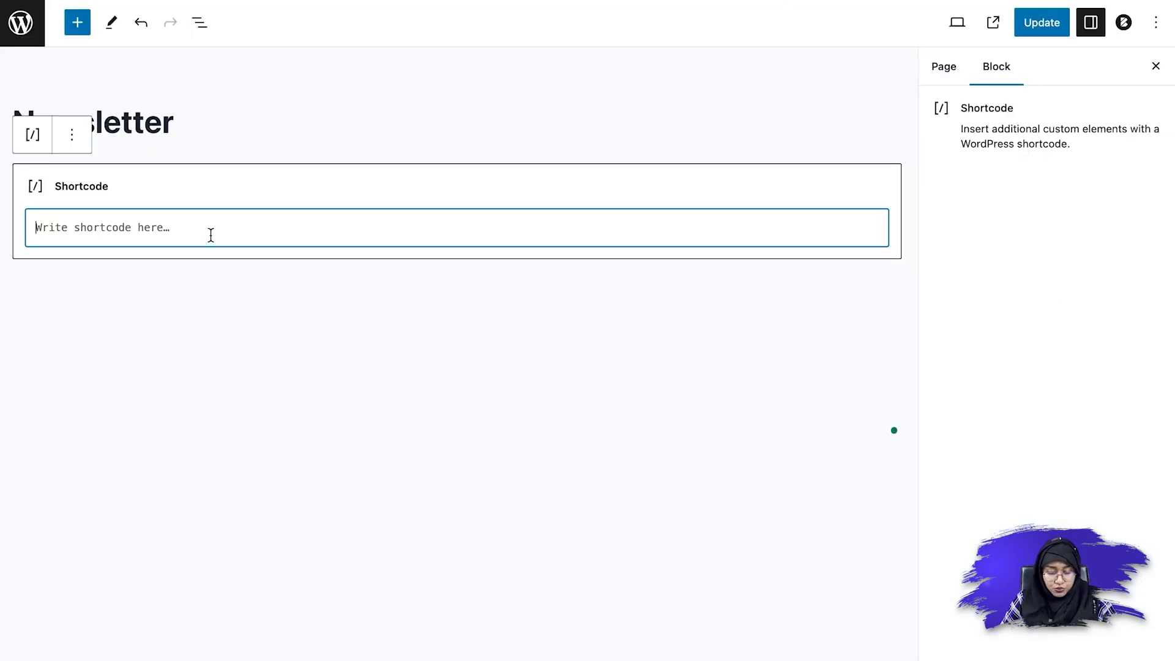
{"action": "type", "text": "[mintmrm id=\"16\"]"}
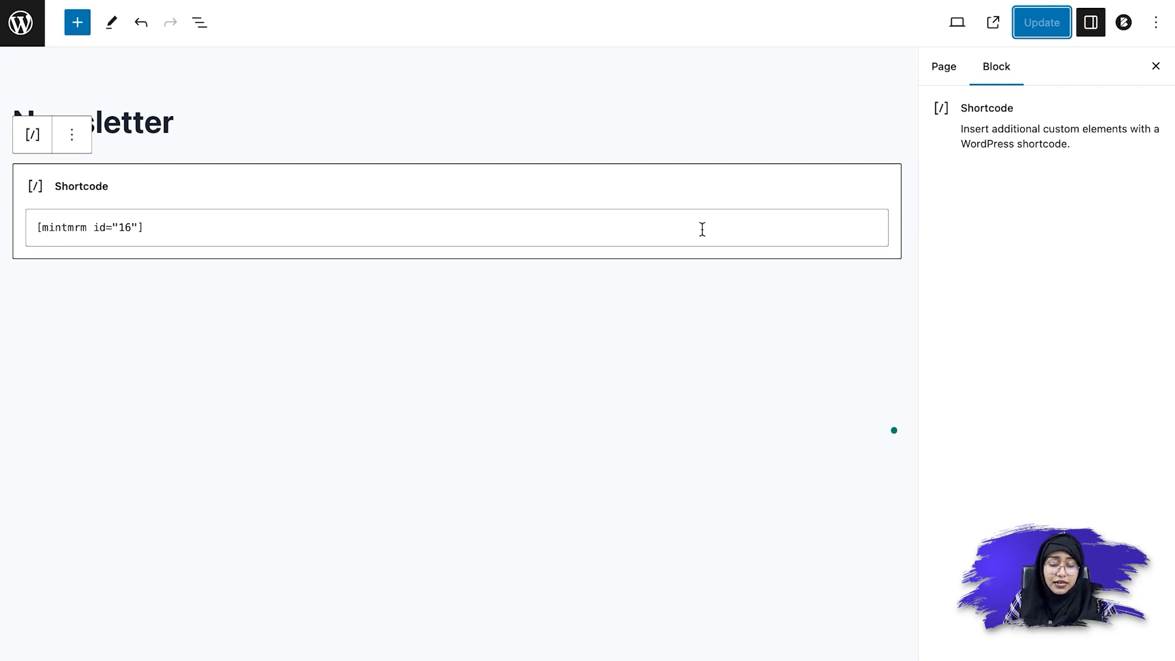
{"action": "mouse_move", "coordinate": [860, 36]}
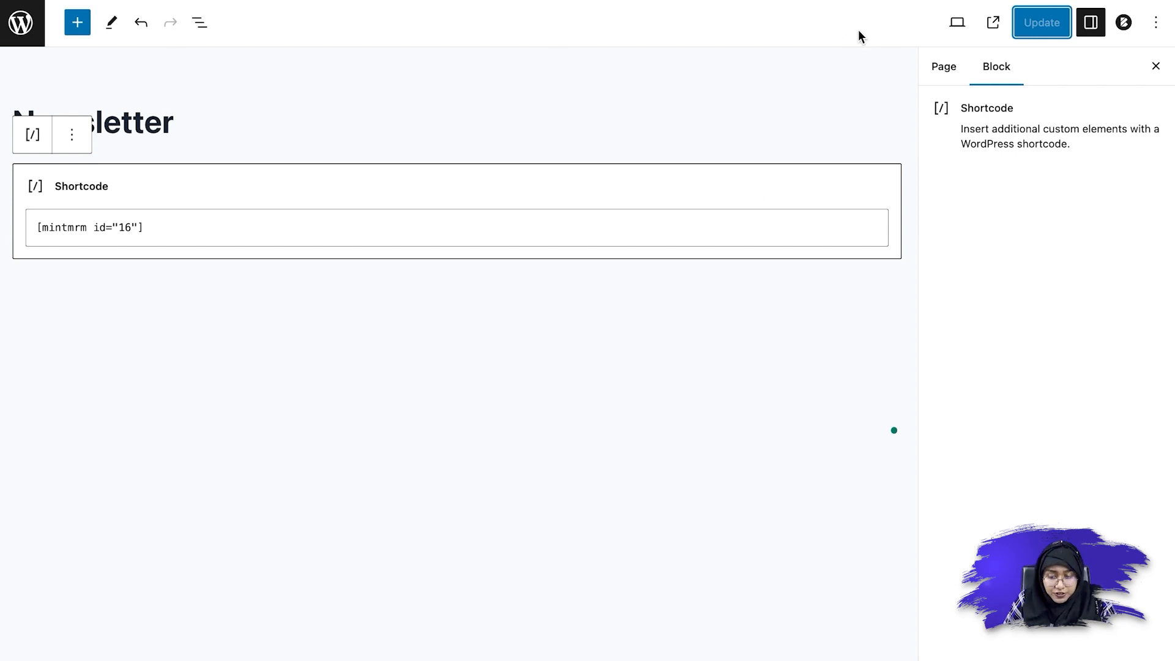
{"action": "left_click", "coordinate": [955, 22]}
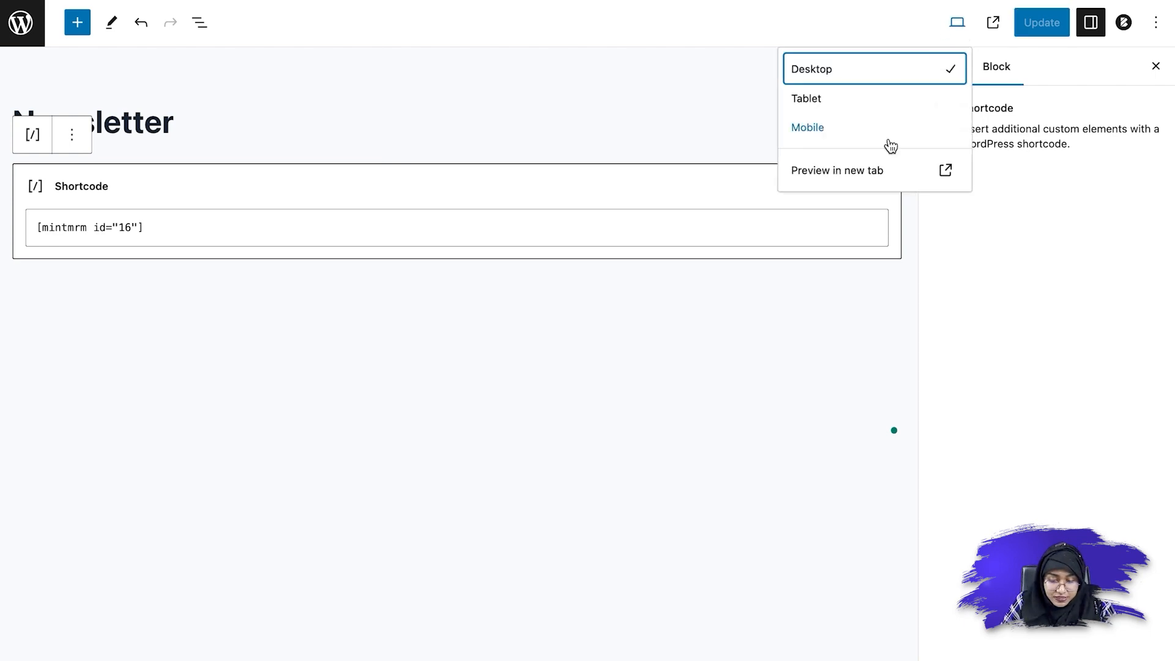
Preview the Newsletter page in a new tab to see the 'Click on the button' button.
{"action": "left_click", "coordinate": [836, 170]}
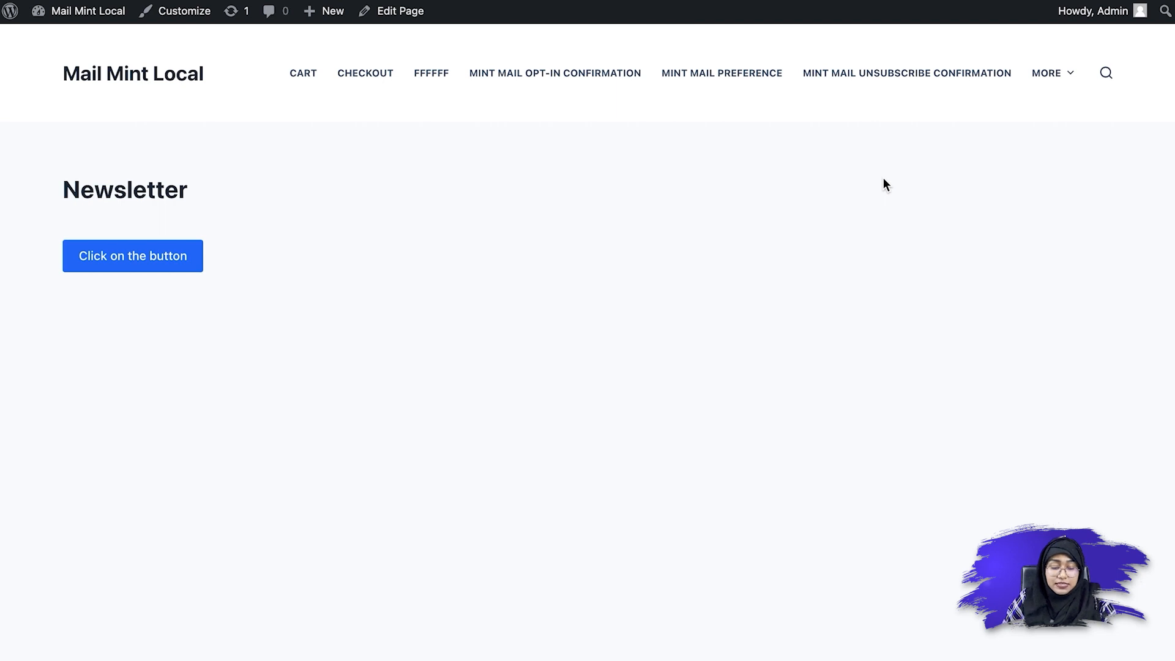
{"action": "mouse_move", "coordinate": [389, 280]}
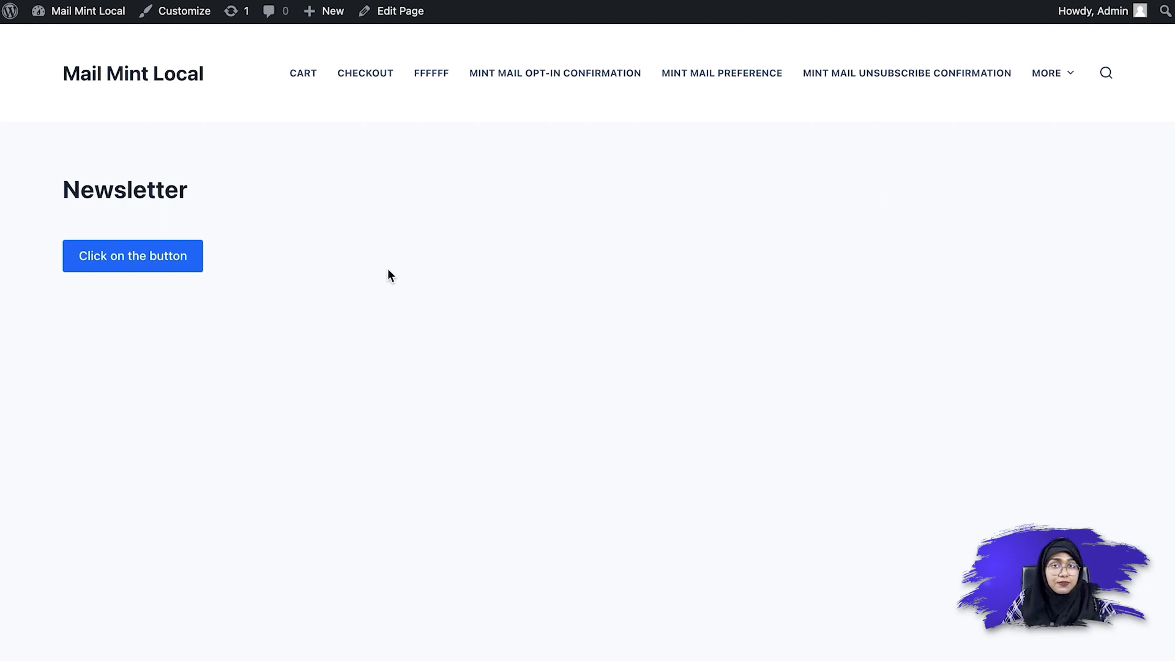
{"action": "mouse_move", "coordinate": [398, 265]}
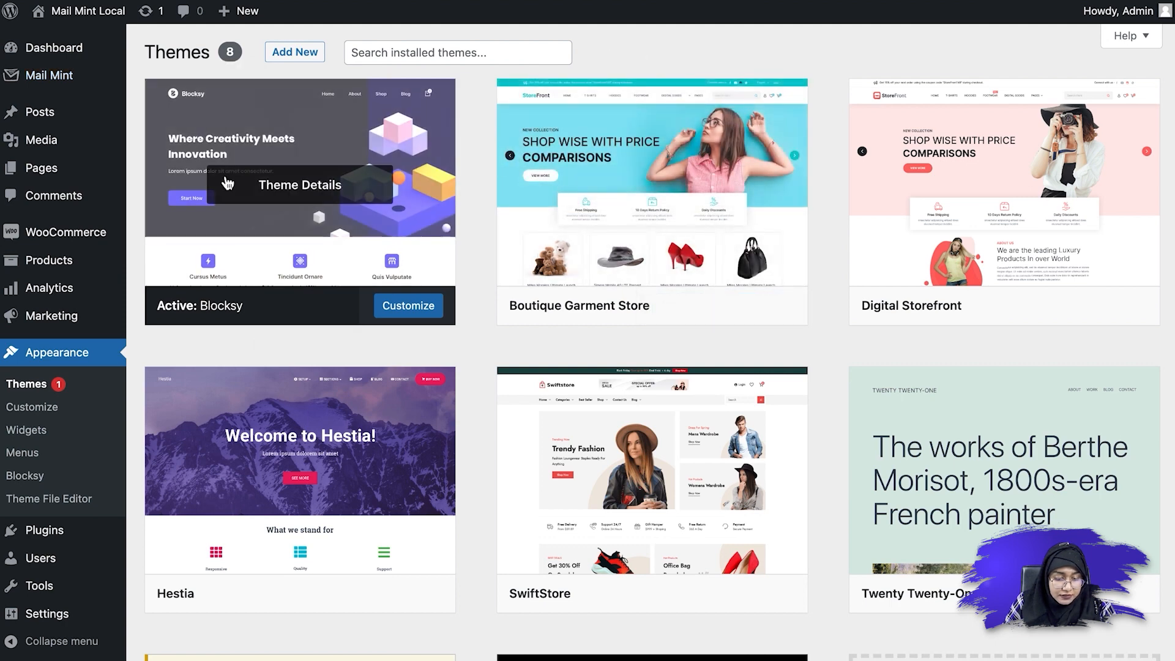
{"action": "mouse_move", "coordinate": [300, 254]}
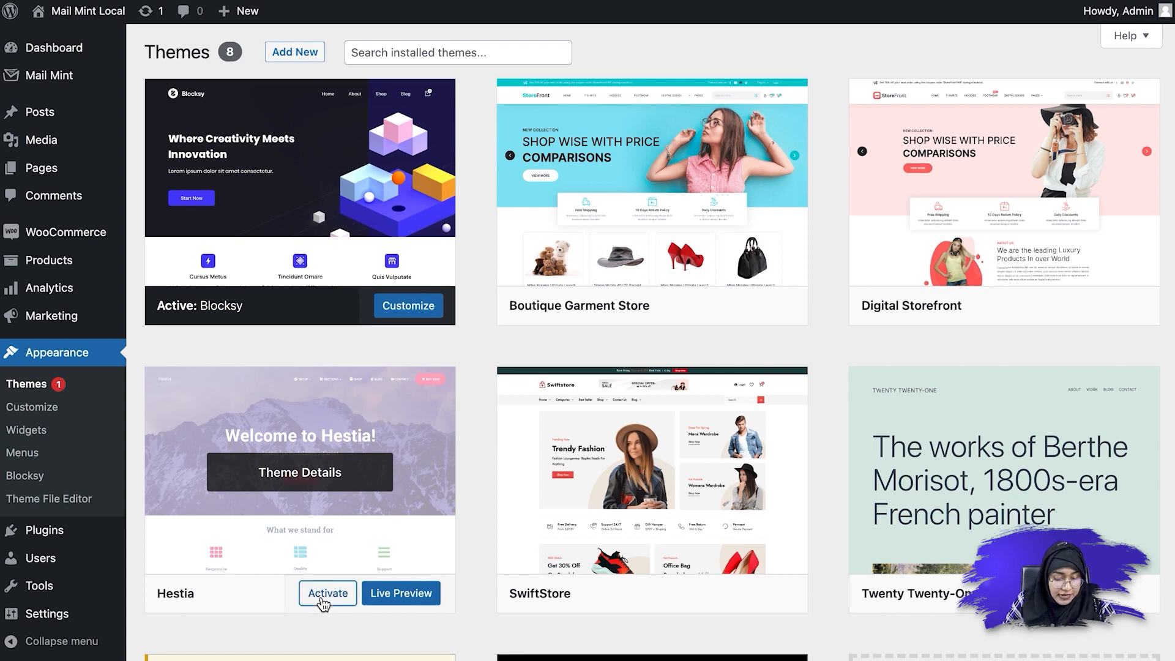
Activate the Hestia theme in place of Blocksy.
{"action": "left_click", "coordinate": [327, 593]}
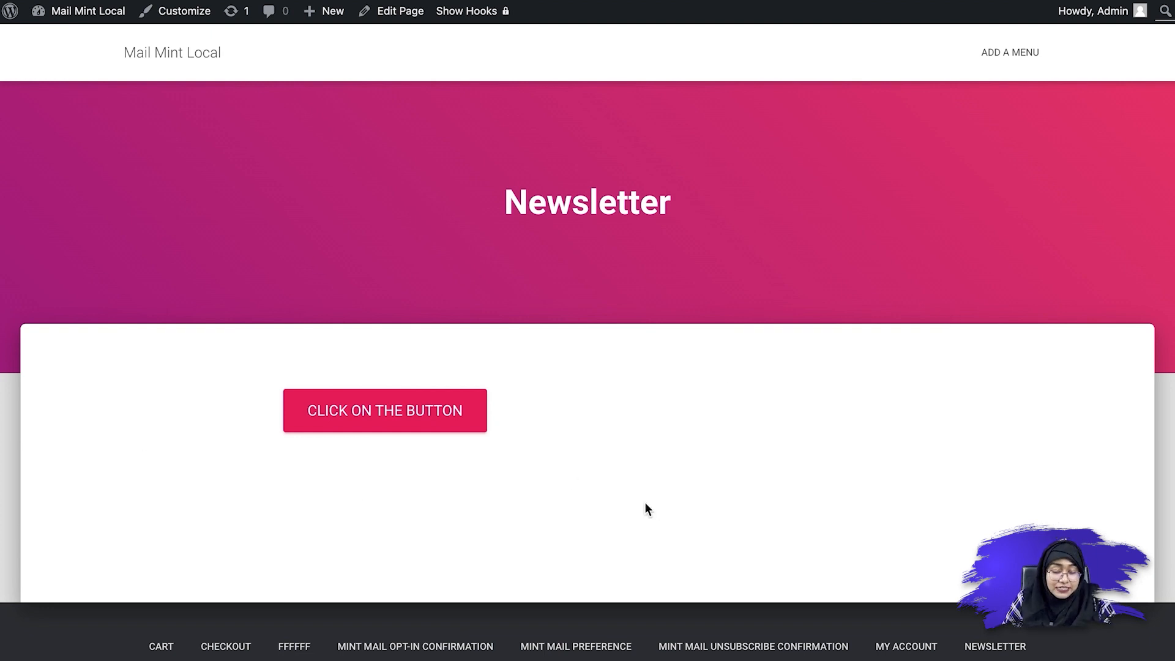
{"action": "left_click", "coordinate": [384, 410]}
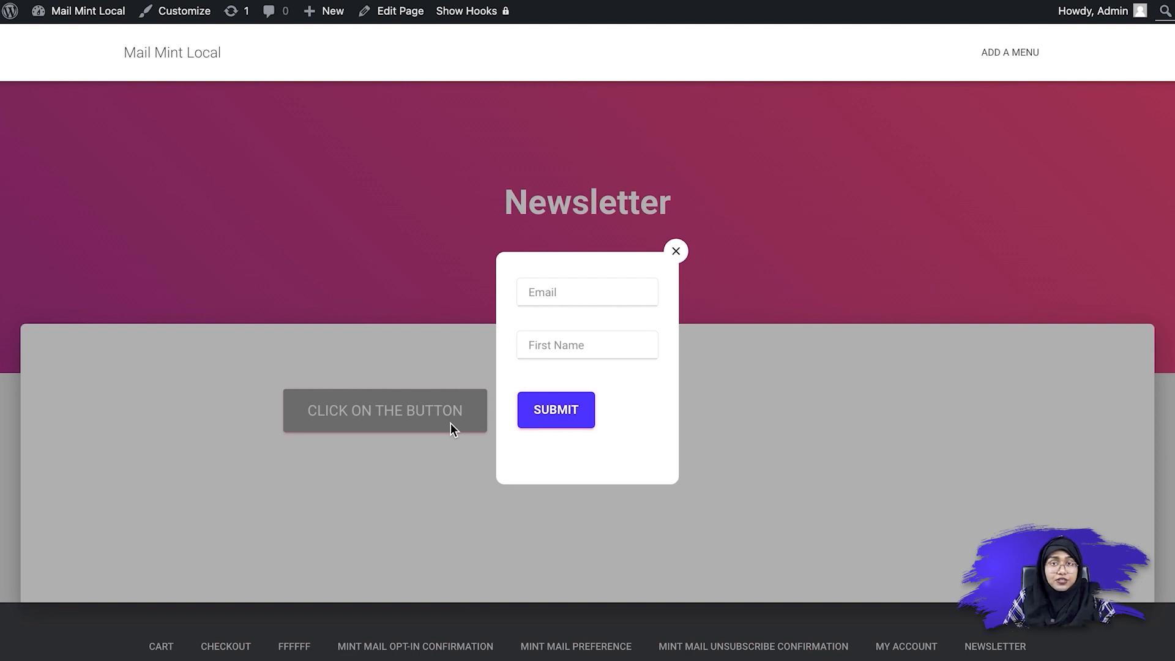
{"action": "left_click", "coordinate": [587, 291]}
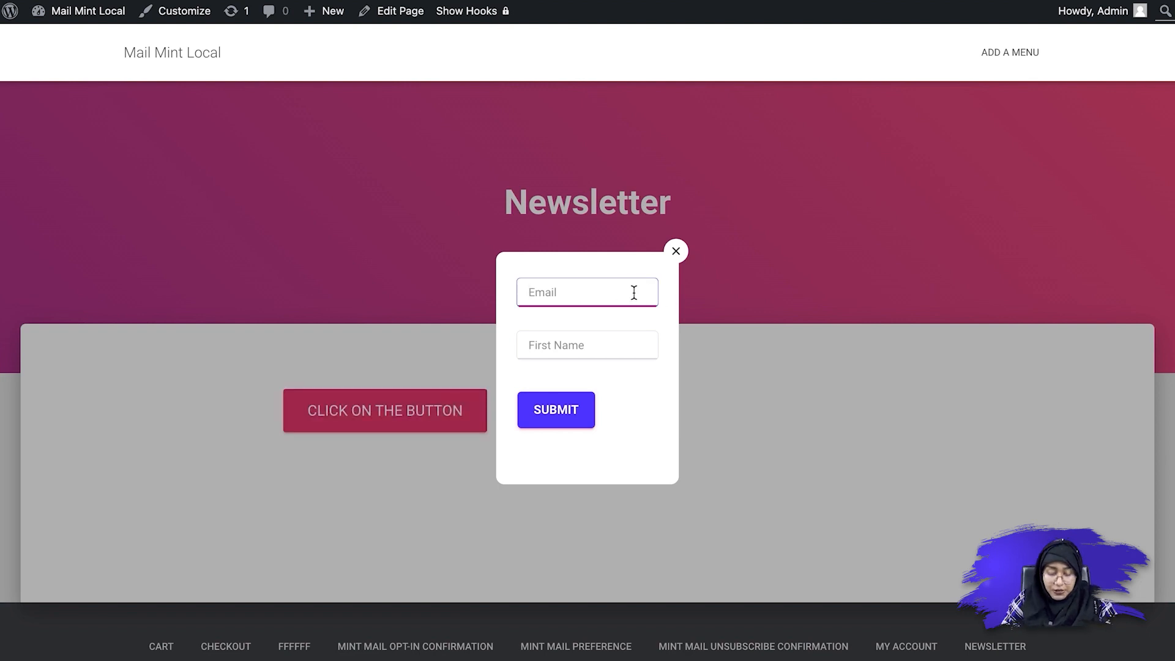
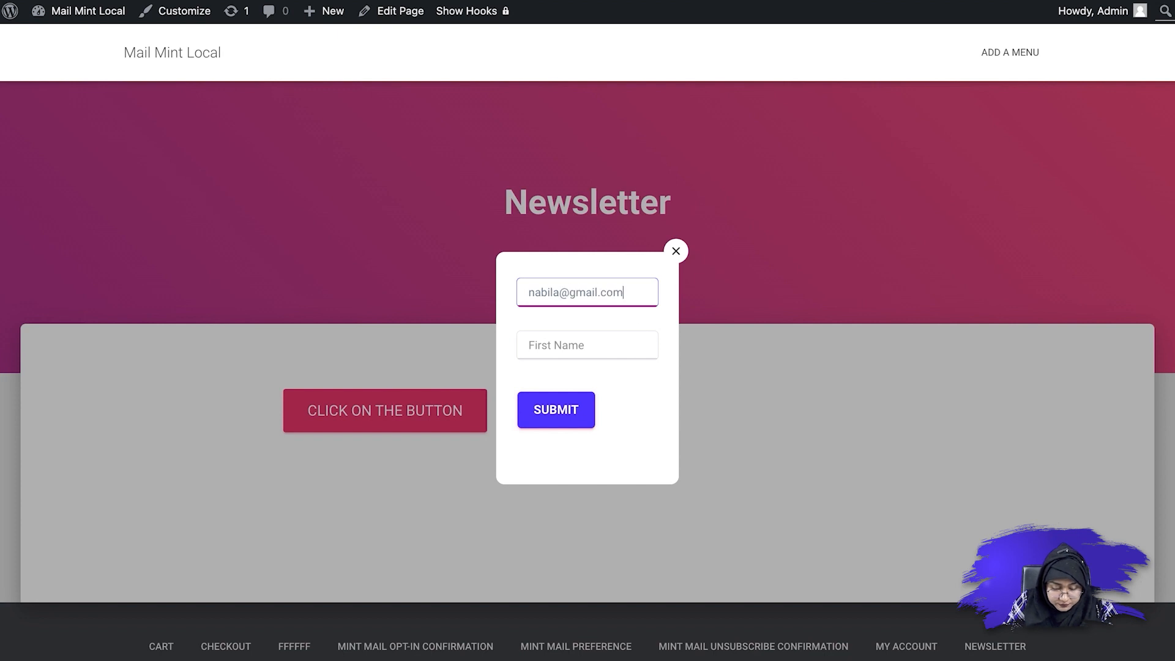
{"action": "type", "text": "Nabila"}
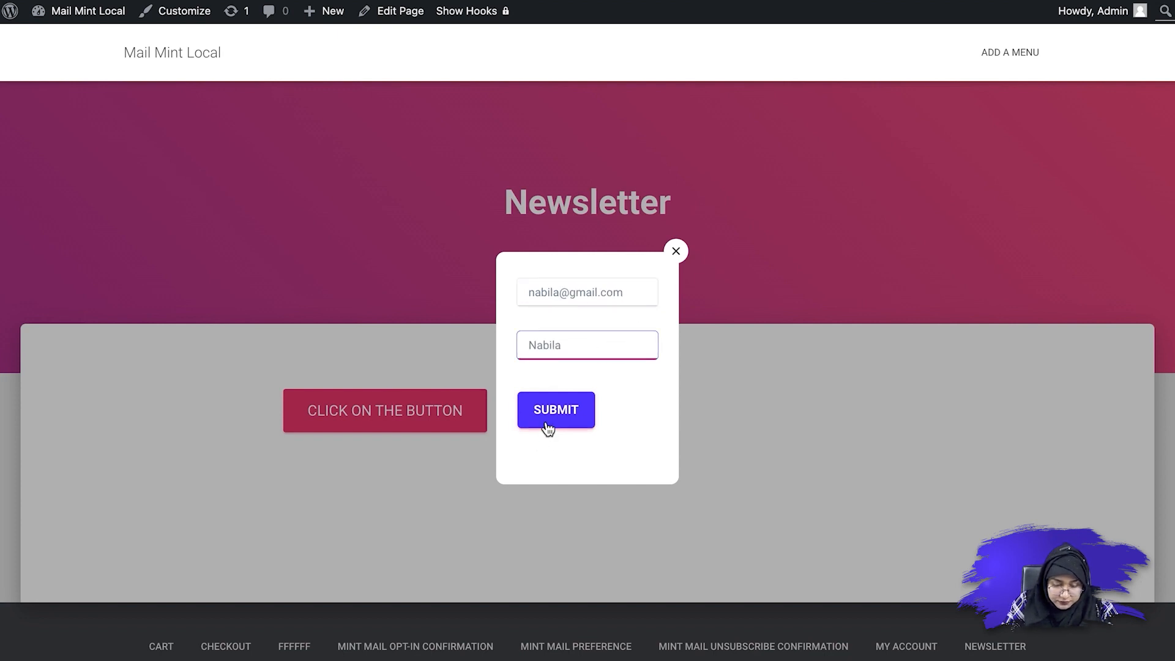
Submit the test lead, close the pop-up, and open the Newsletter page in the editor.
{"action": "left_click", "coordinate": [555, 410]}
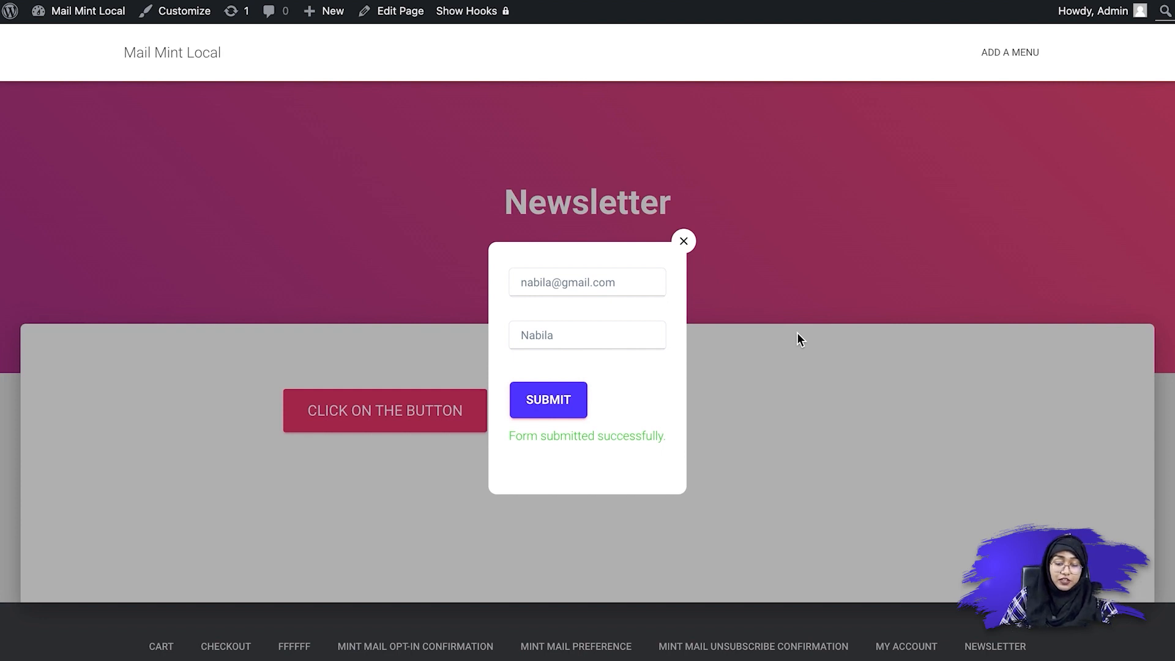
{"action": "left_click", "coordinate": [682, 240]}
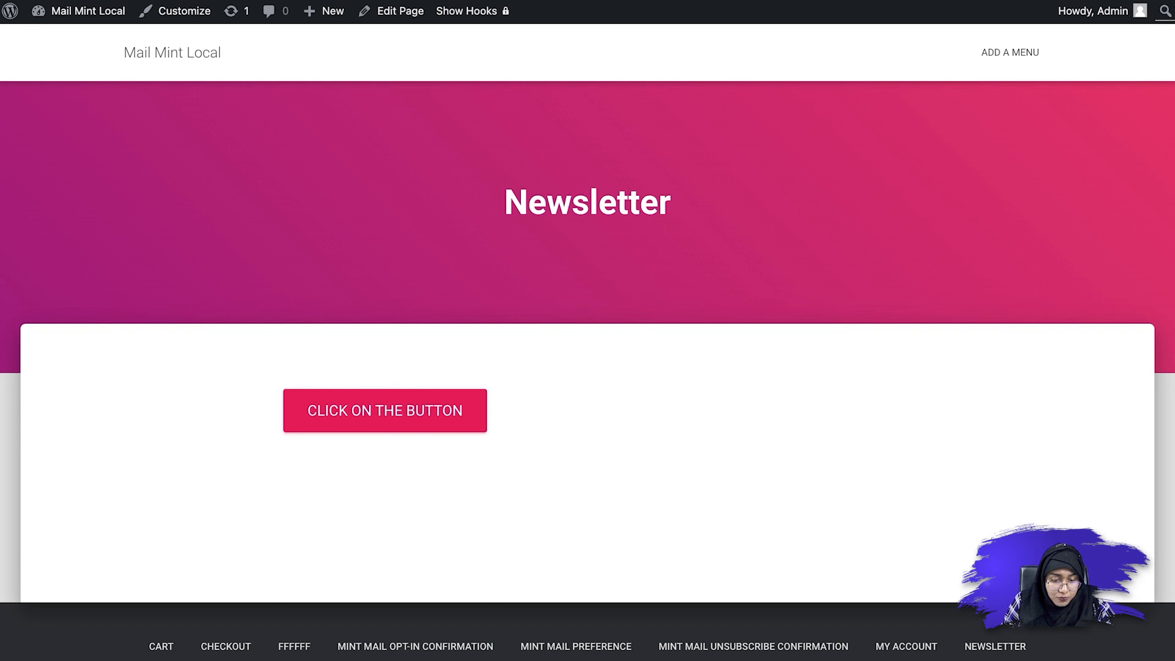
{"action": "left_click", "coordinate": [390, 11]}
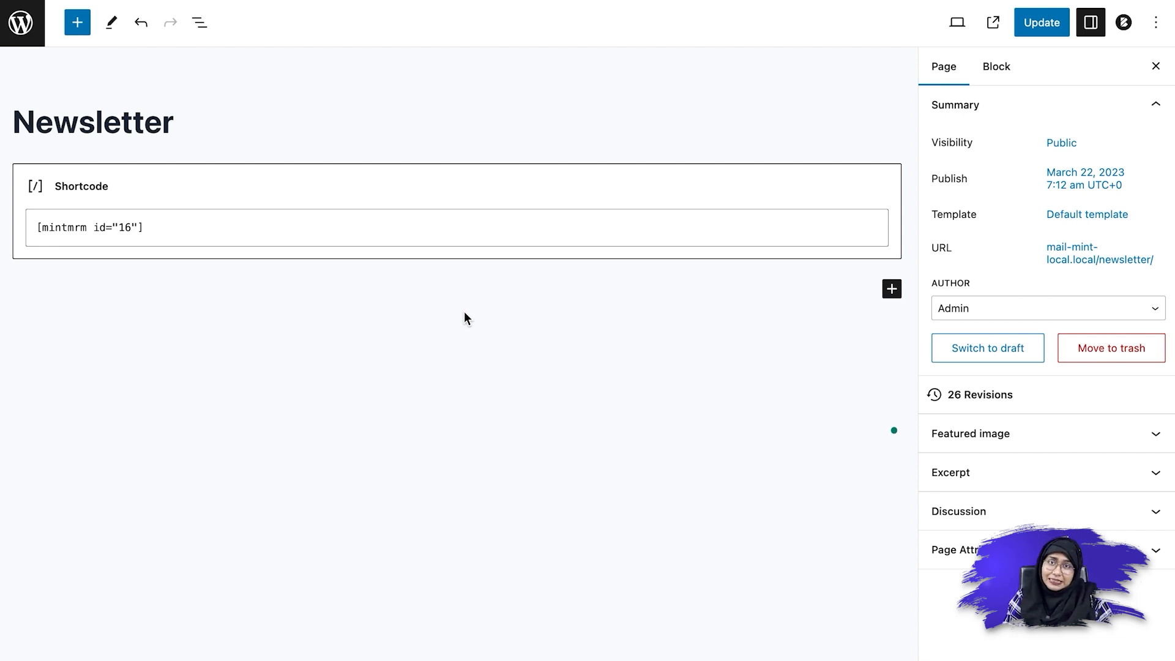
{"action": "mouse_move", "coordinate": [193, 258]}
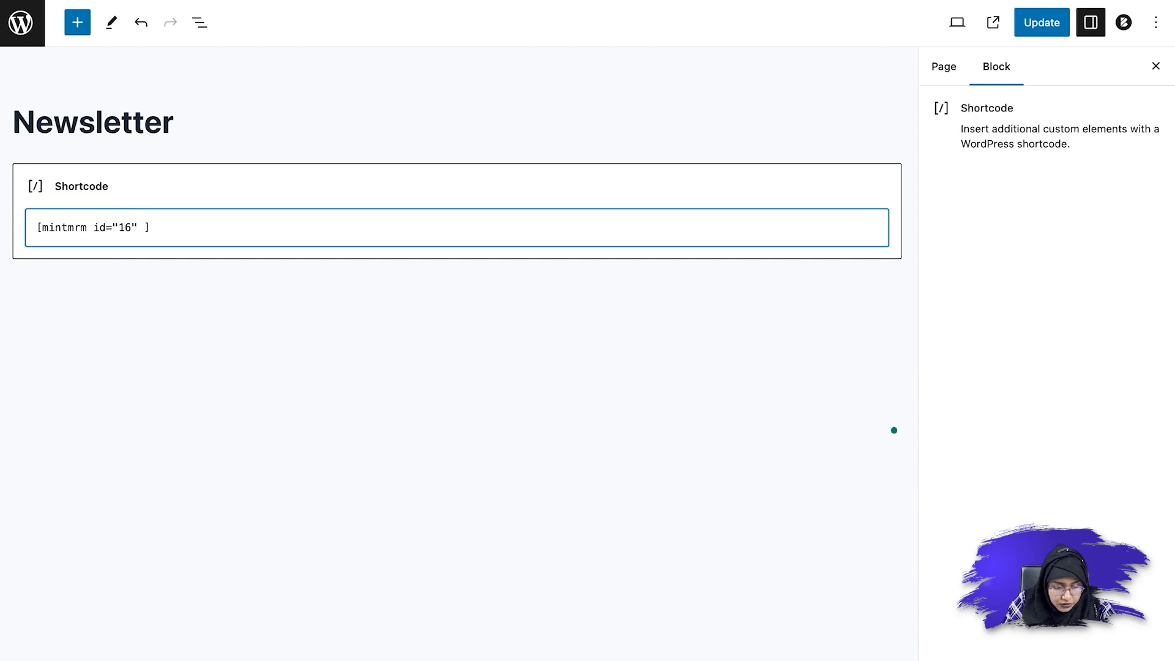
Add button_class=custom_css to the mintmrm shortcode and update the page.
{"action": "type", "text": "bu"}
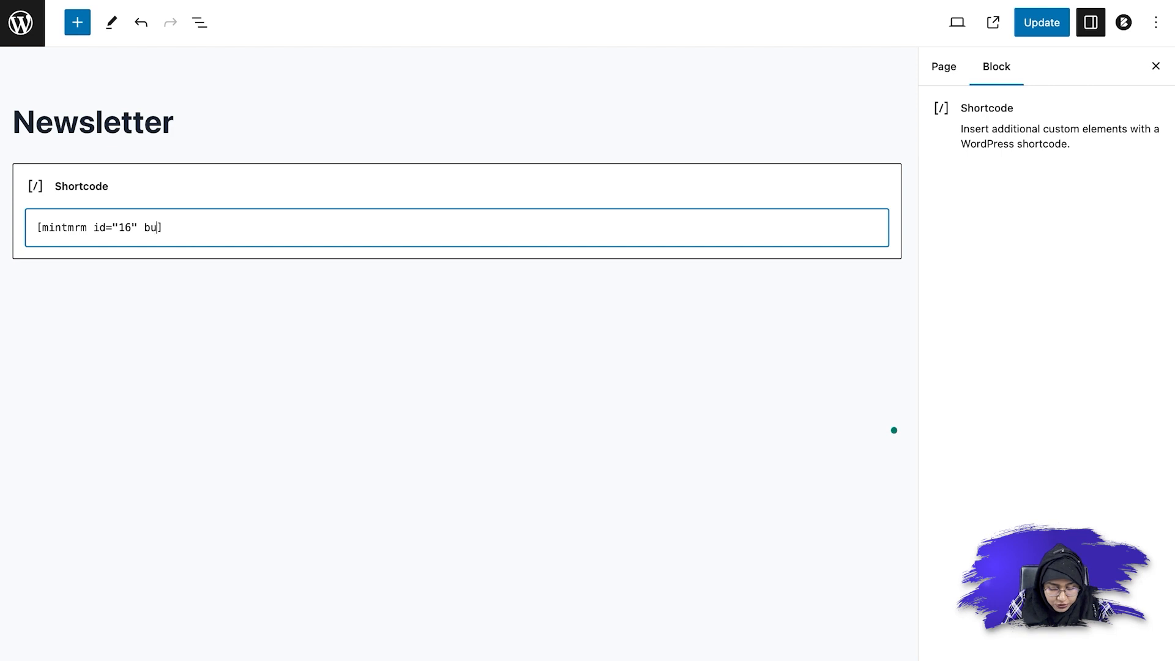
{"action": "type", "text": "tton"}
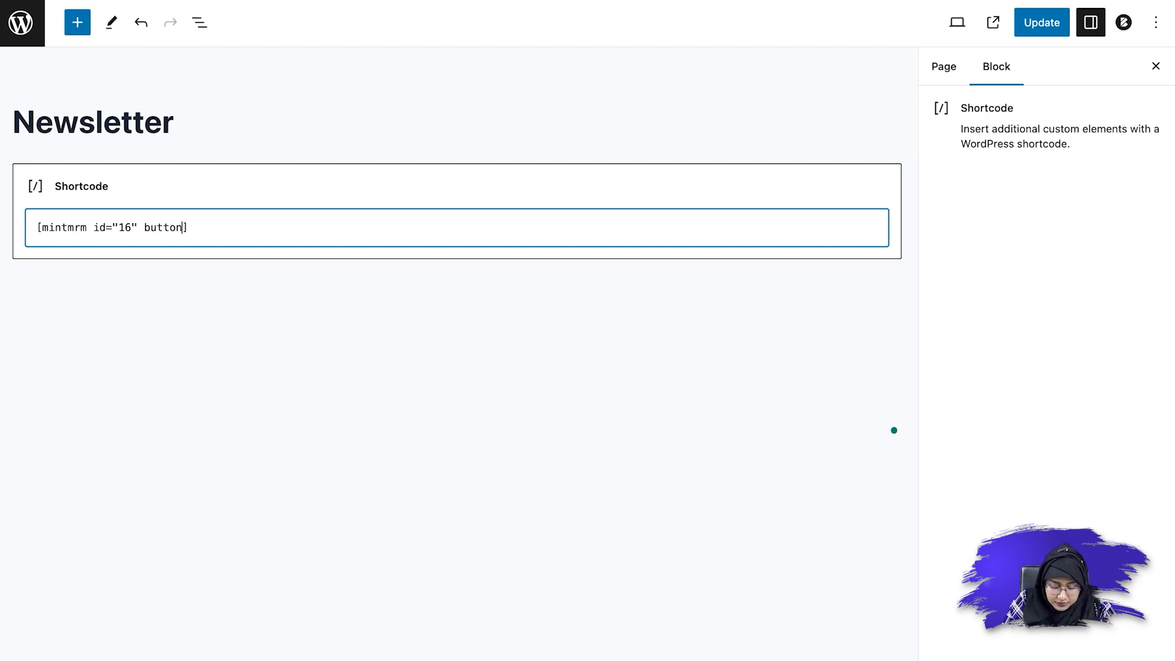
{"action": "type", "text": "_class"}
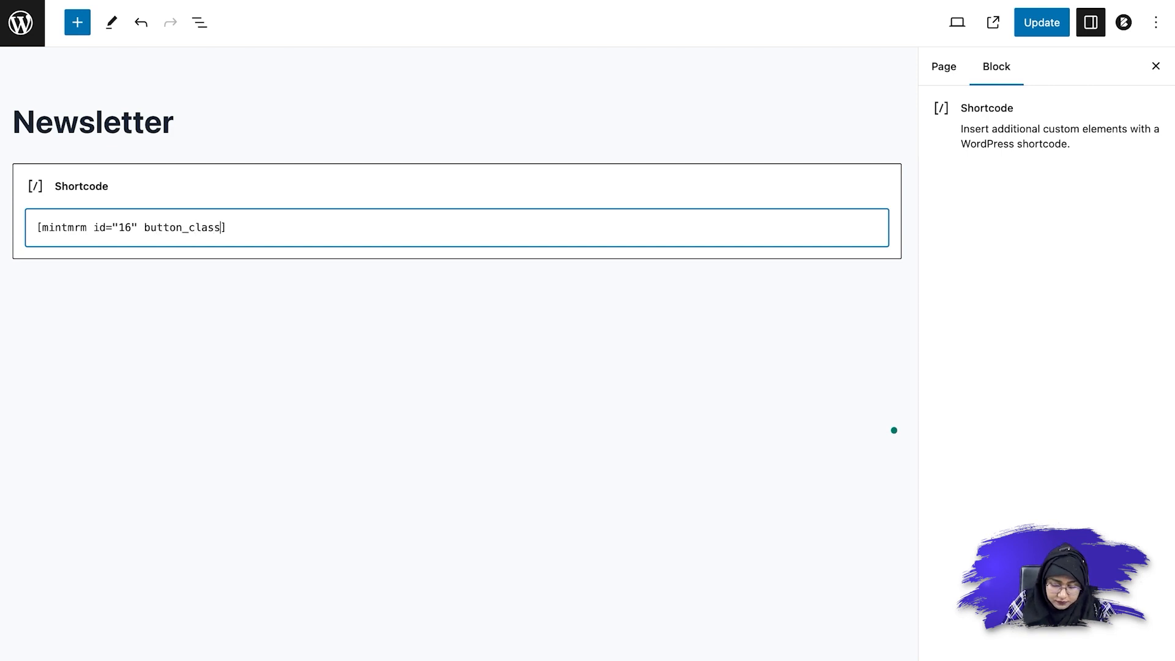
{"action": "type", "text": "–"}
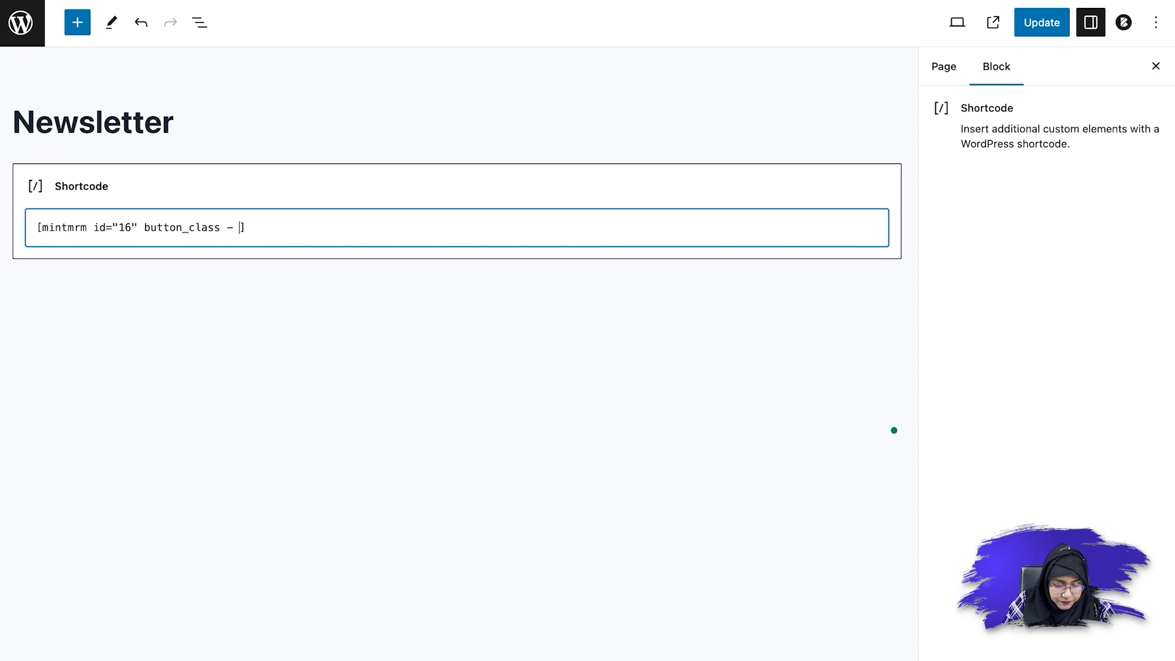
{"action": "type", "text": "=cus"}
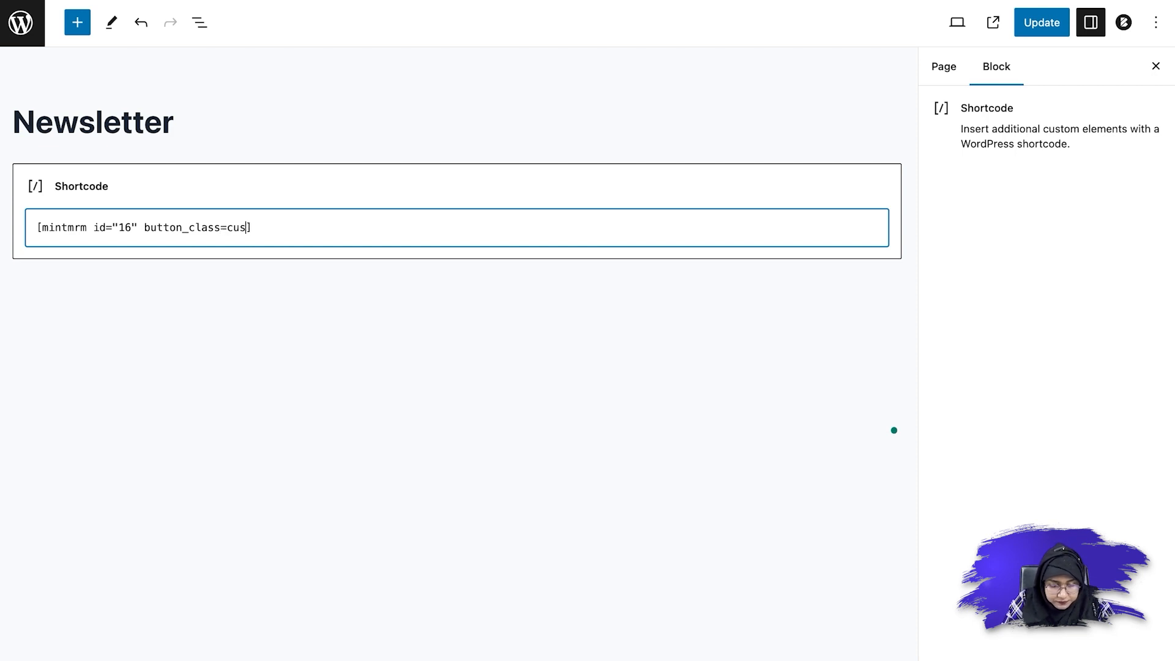
{"action": "type", "text": "tom_css"}
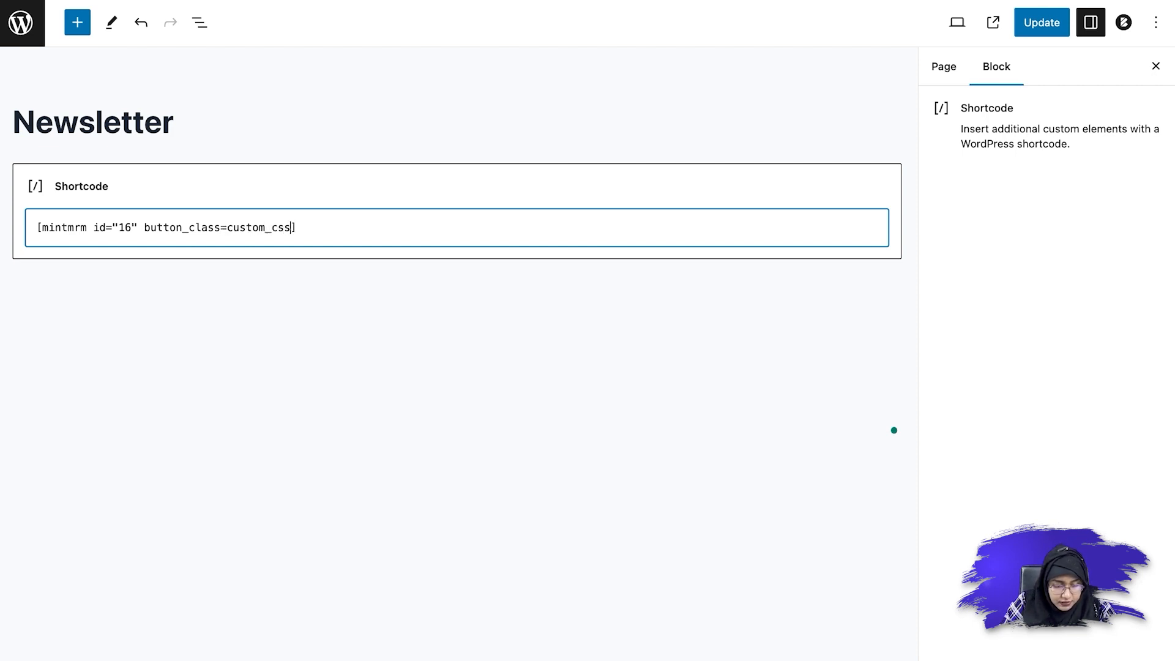
{"action": "left_click", "coordinate": [1040, 22]}
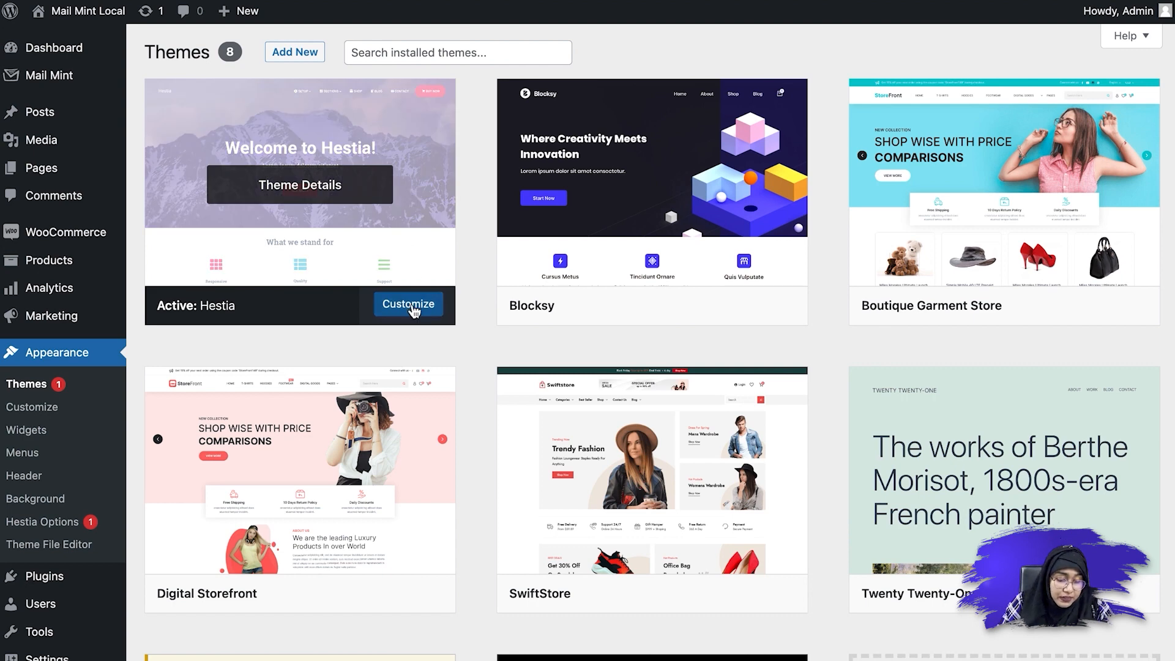
Add the .custom_css rounded white button rules in Hestia's Additional CSS and publish.
{"action": "left_click", "coordinate": [408, 304]}
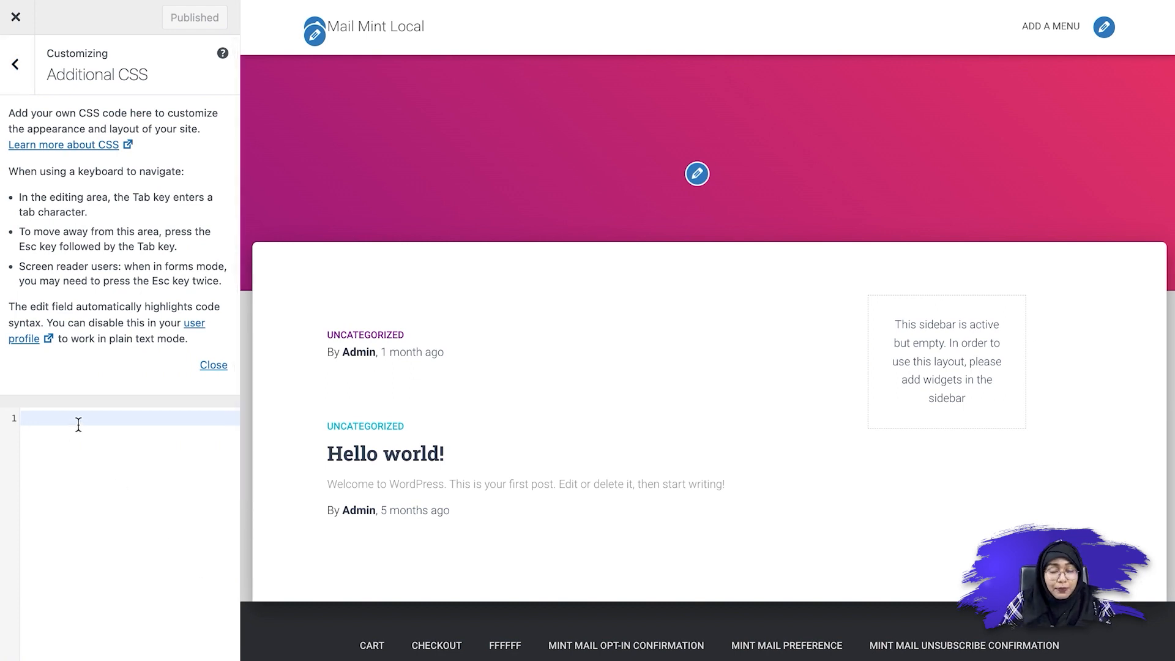
{"action": "mouse_move", "coordinate": [279, 581]}
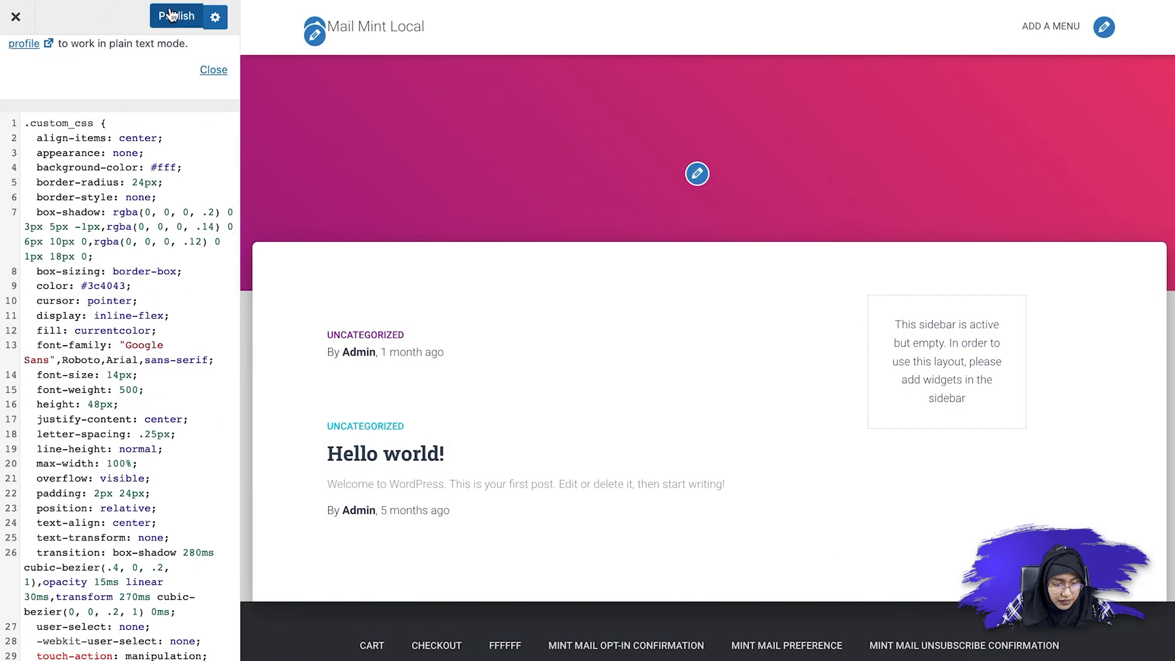
{"action": "left_click", "coordinate": [177, 17]}
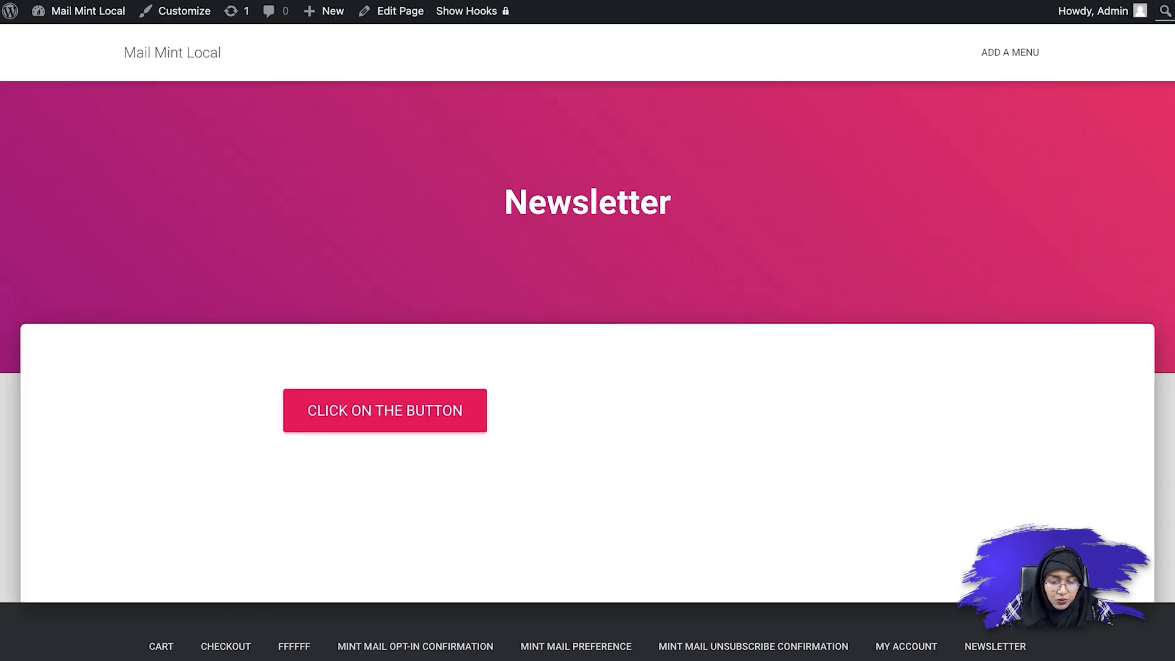
Reload the Newsletter page and open the pop-up from the restyled rounded white button.
{"action": "left_click", "coordinate": [384, 410]}
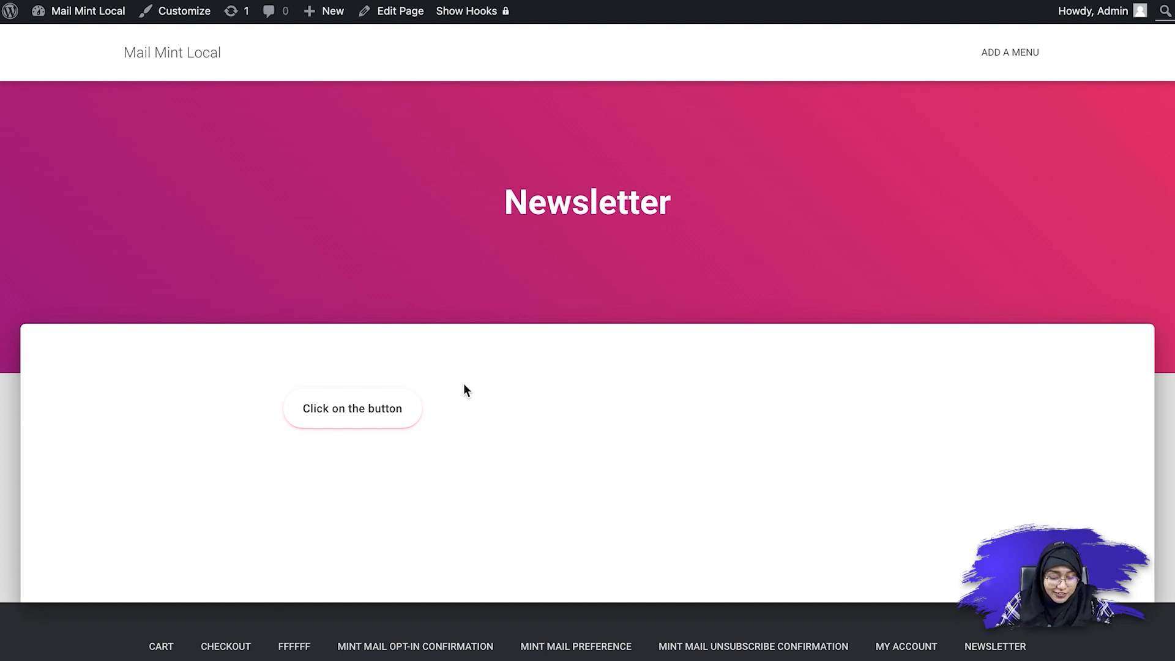
{"action": "left_click", "coordinate": [351, 408]}
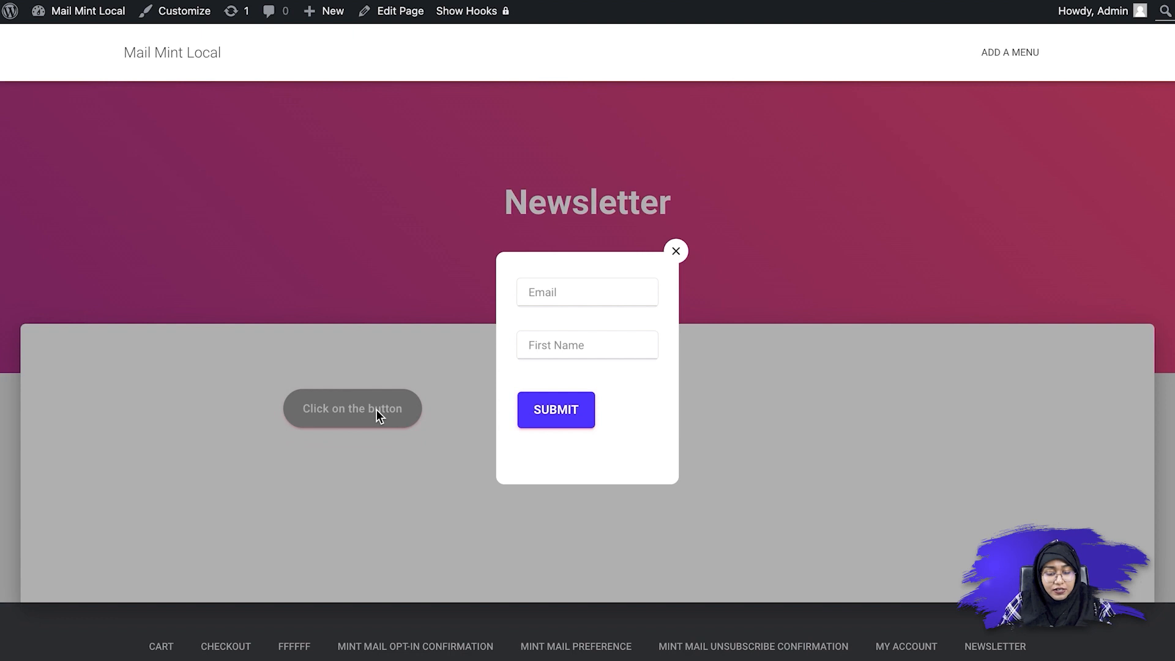